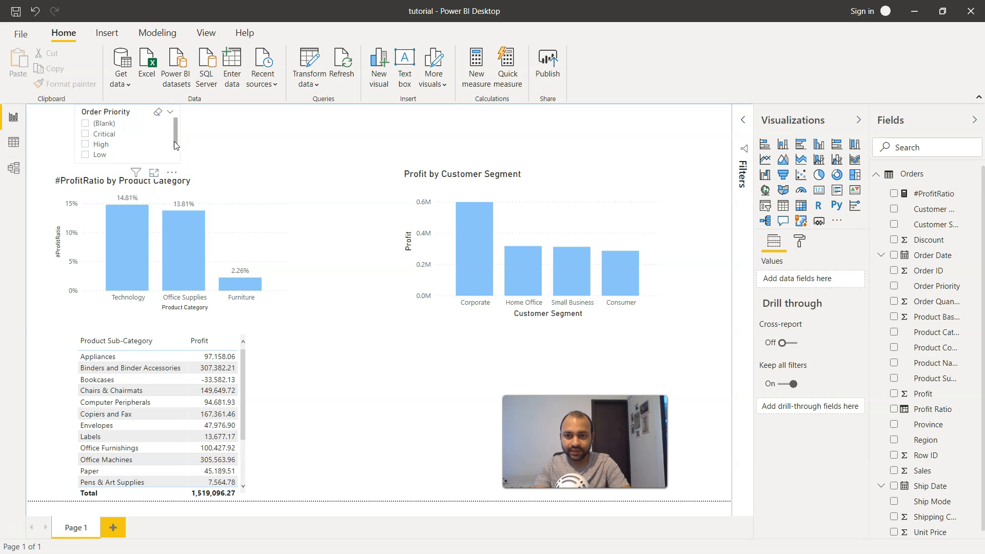
Remove the Order Priority slicer from the top of the report page.
click(125, 135)
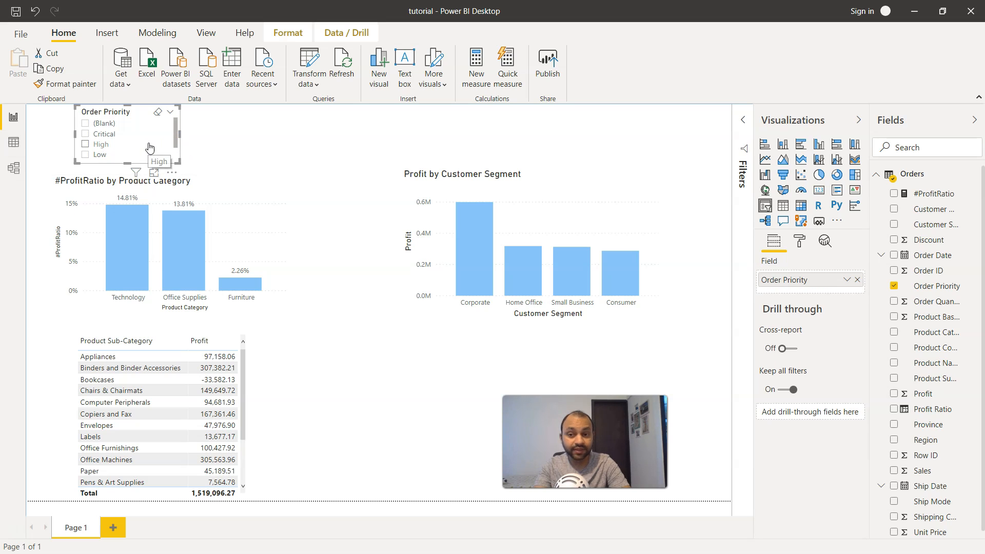
mouse_move(144, 140)
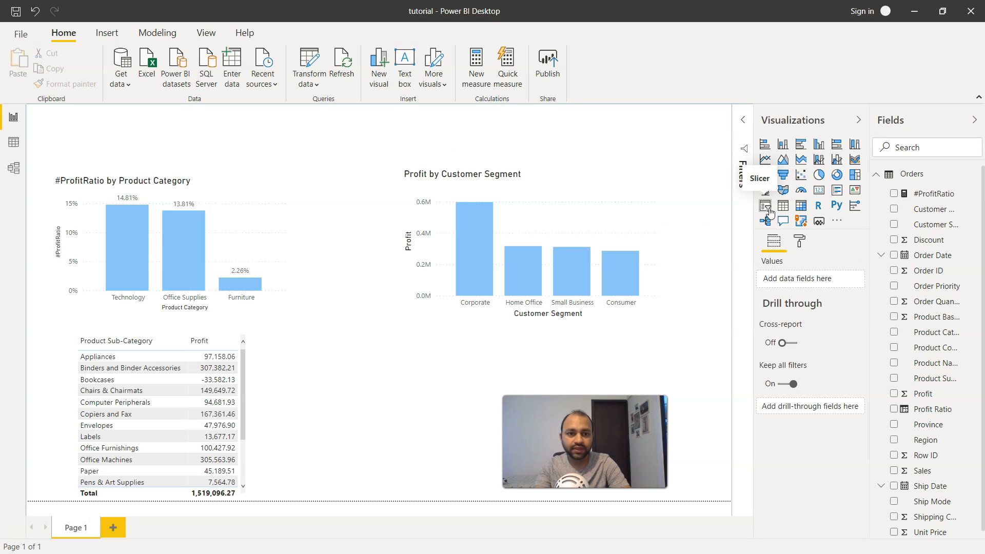
Add a new blank slicer visual at the top-left of the page.
click(764, 205)
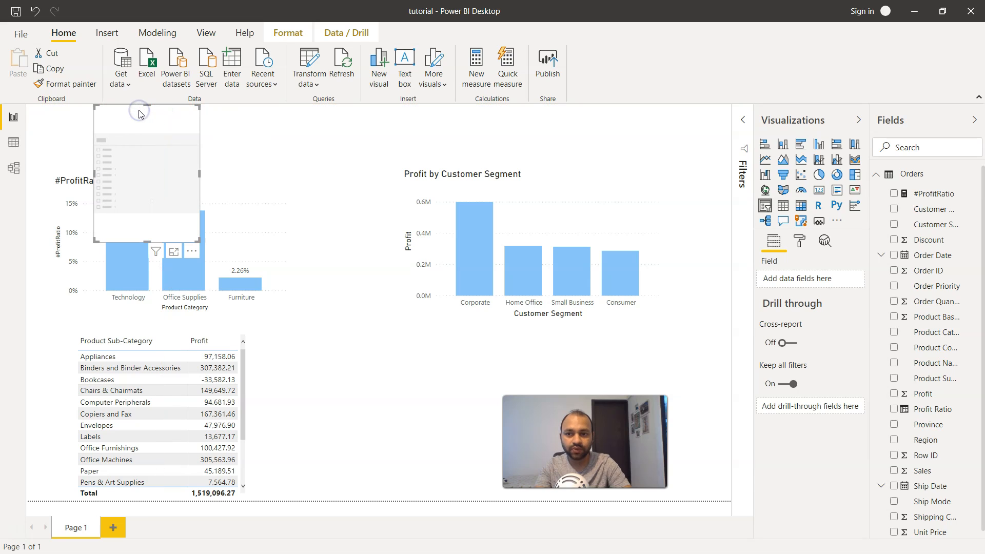
mouse_move(606, 363)
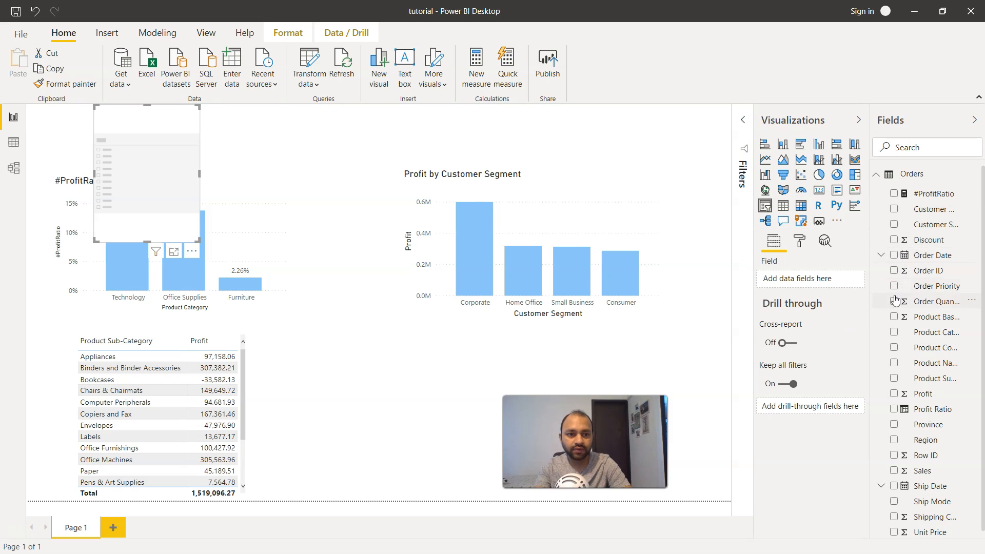
mouse_move(888, 355)
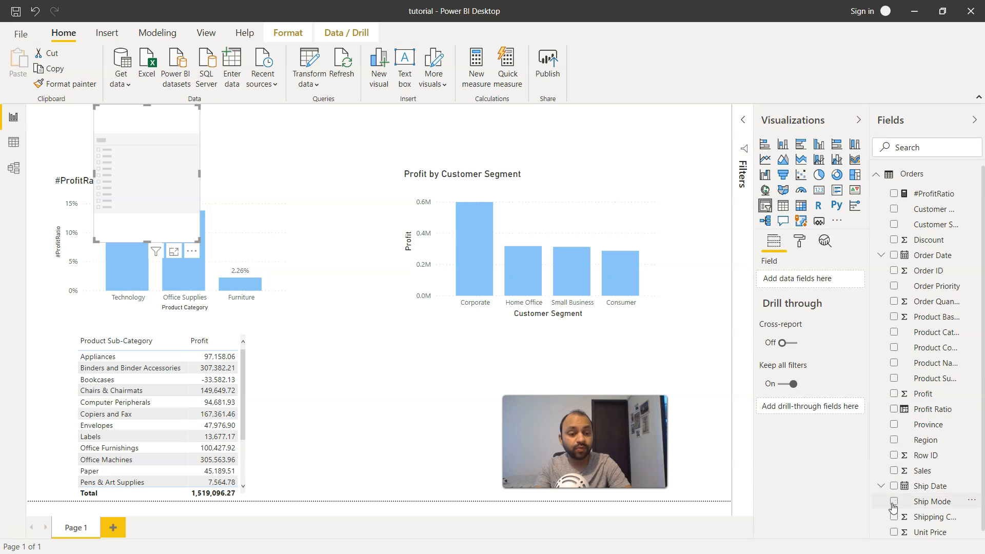
Bind the new slicer to Ship Mode, listing Blank, Delivery Truck, Express Air and Regular Air.
click(893, 507)
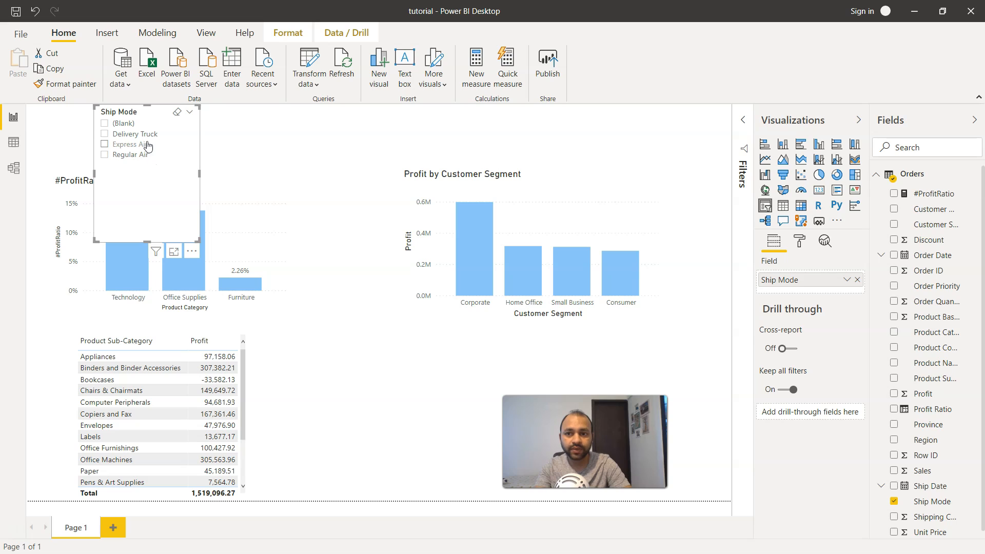
mouse_move(138, 163)
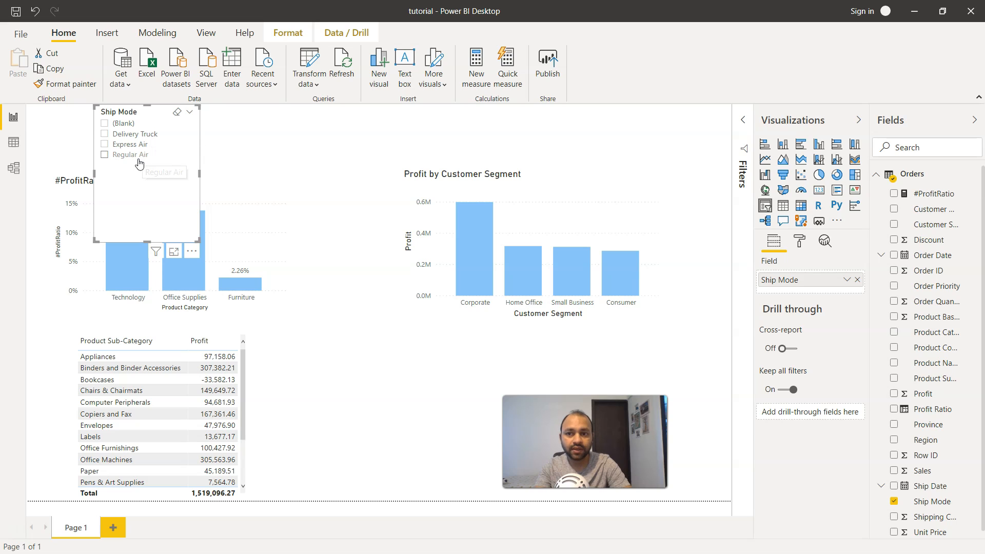
mouse_move(123, 129)
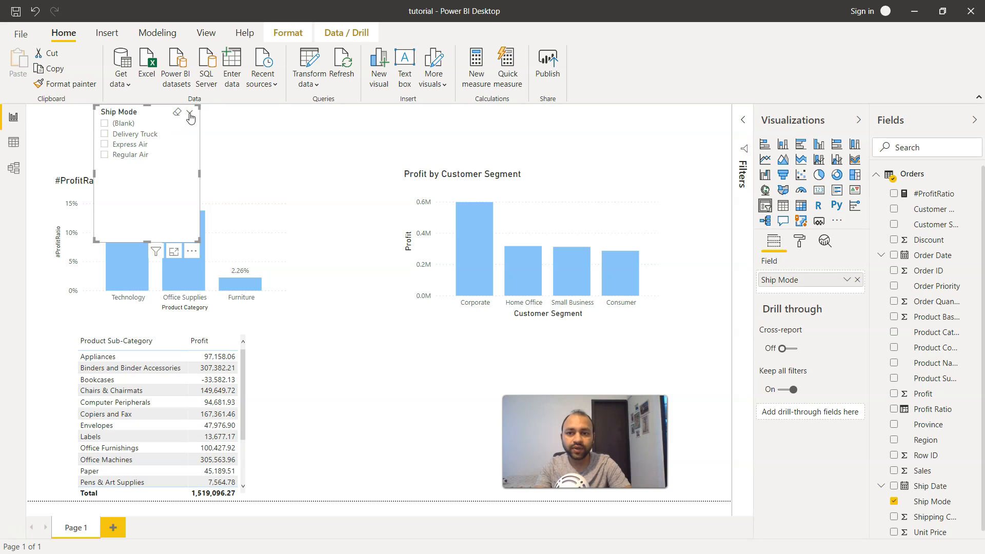
mouse_move(191, 116)
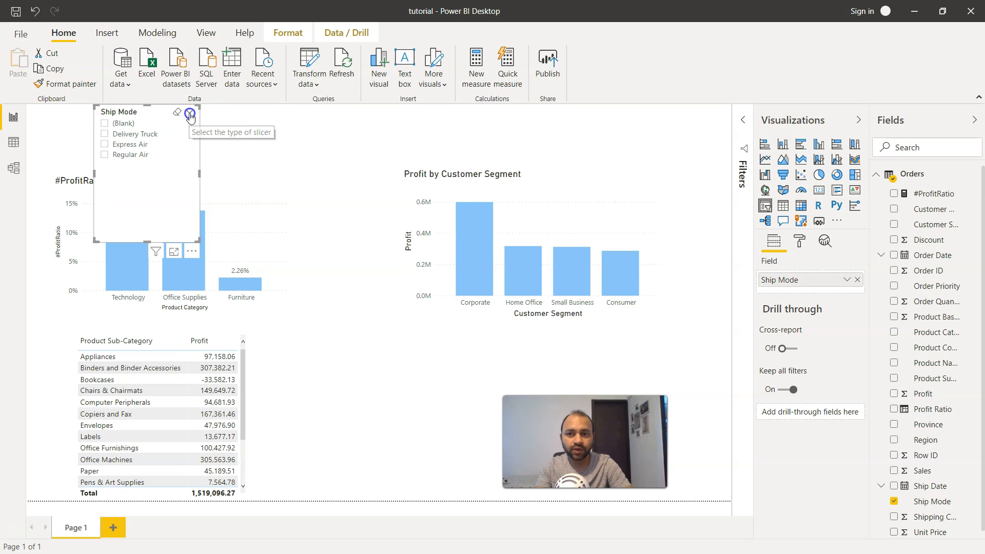
click(189, 117)
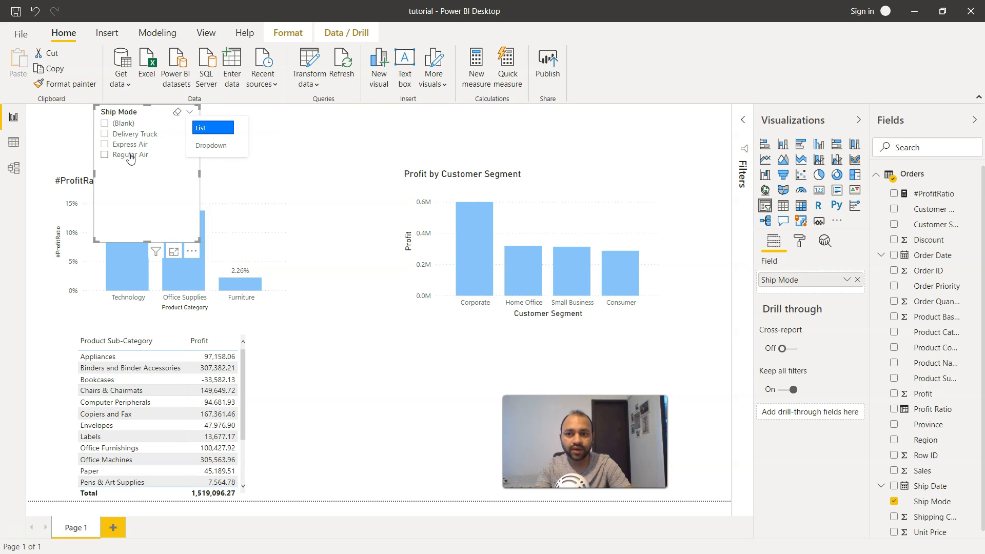
click(212, 145)
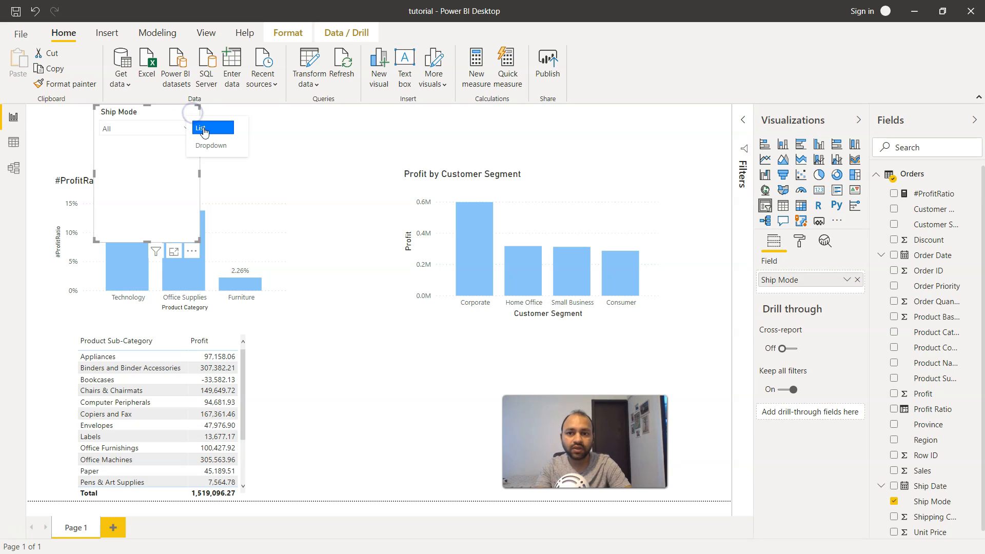
click(211, 128)
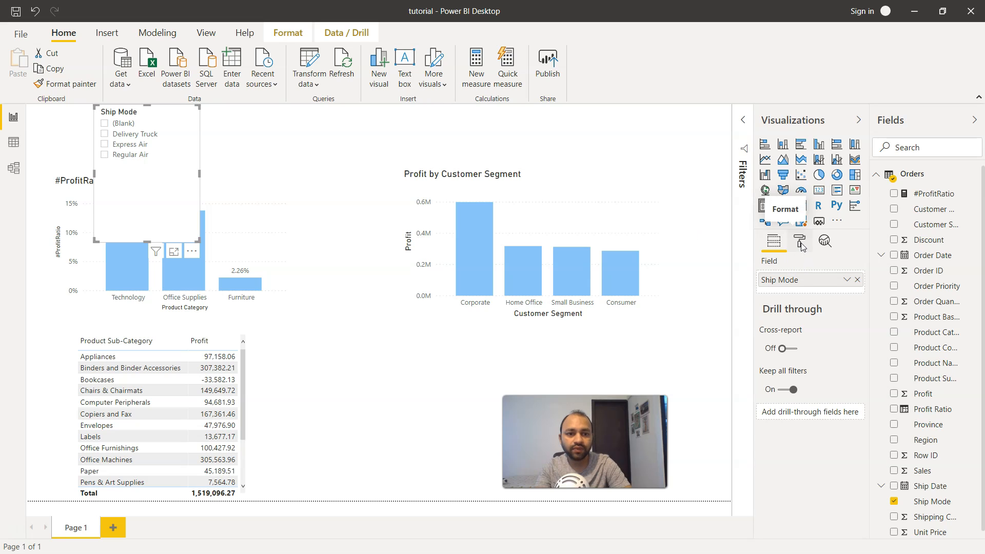
Show the Ship Mode slicer's Format settings with Selection controls and General expanded.
click(799, 240)
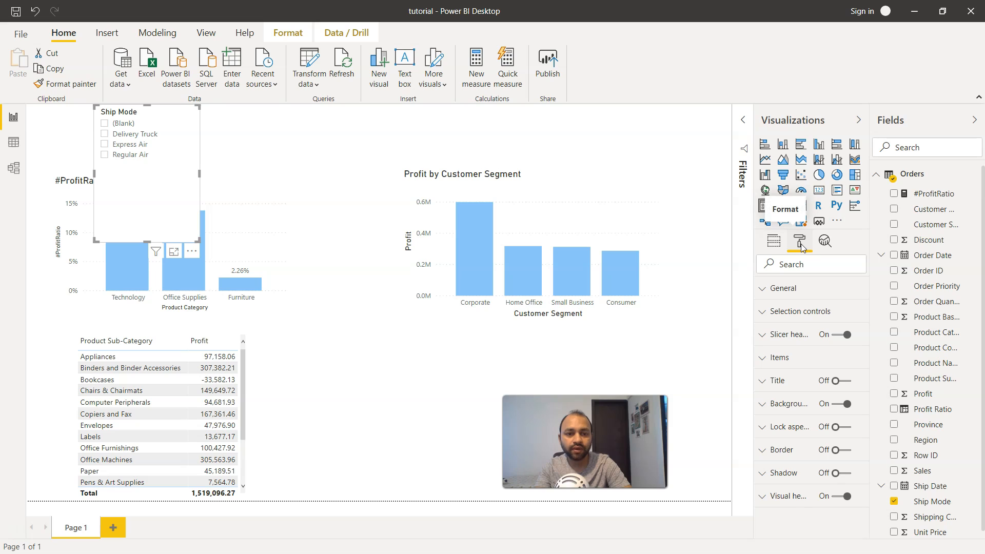
click(793, 312)
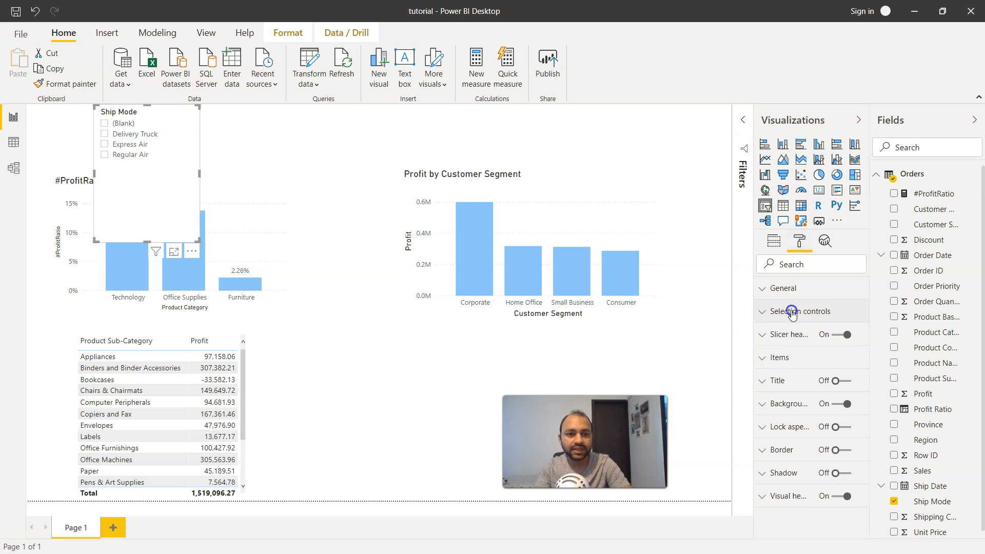
click(801, 311)
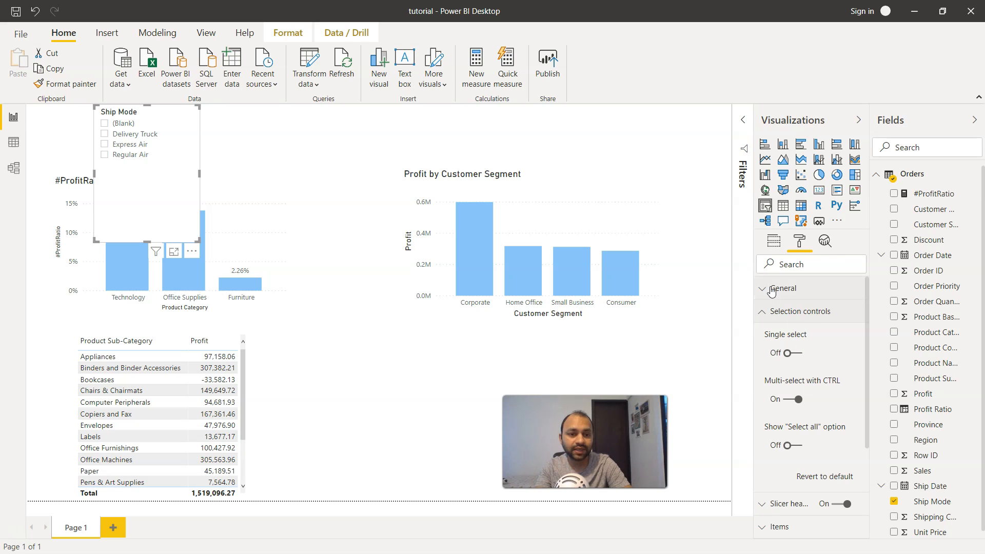
click(783, 288)
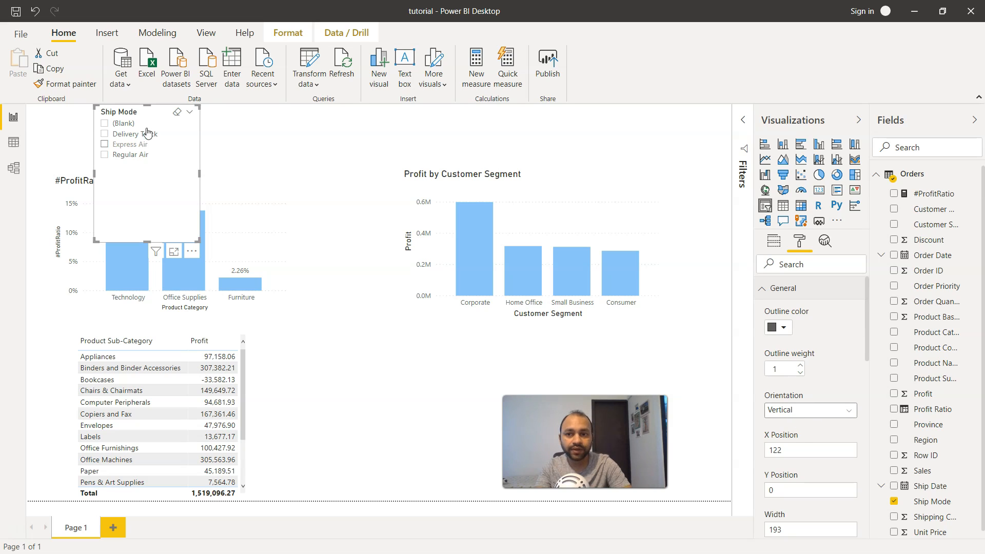
mouse_move(136, 199)
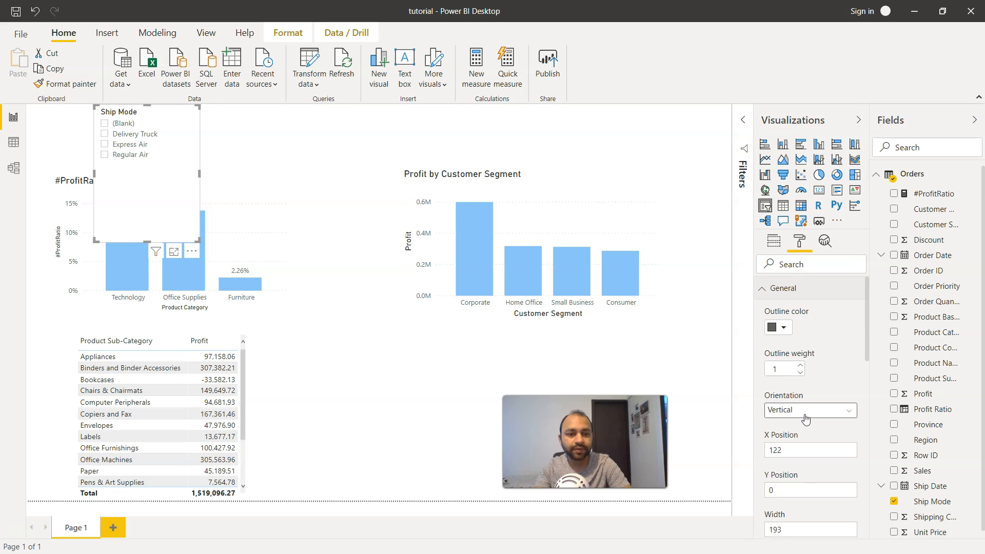
Set the Ship Mode slicer's orientation to Horizontal so values show as tiles.
click(809, 411)
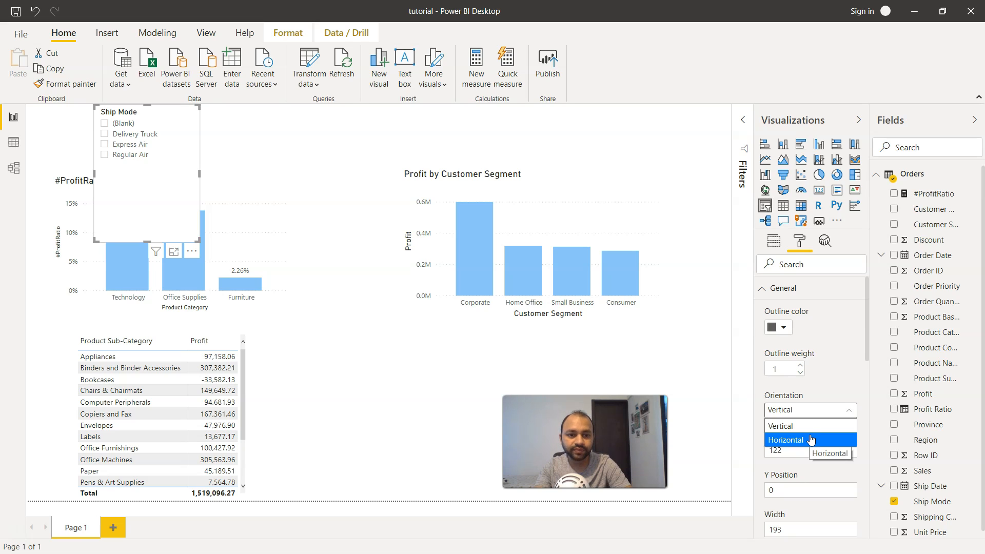
click(811, 440)
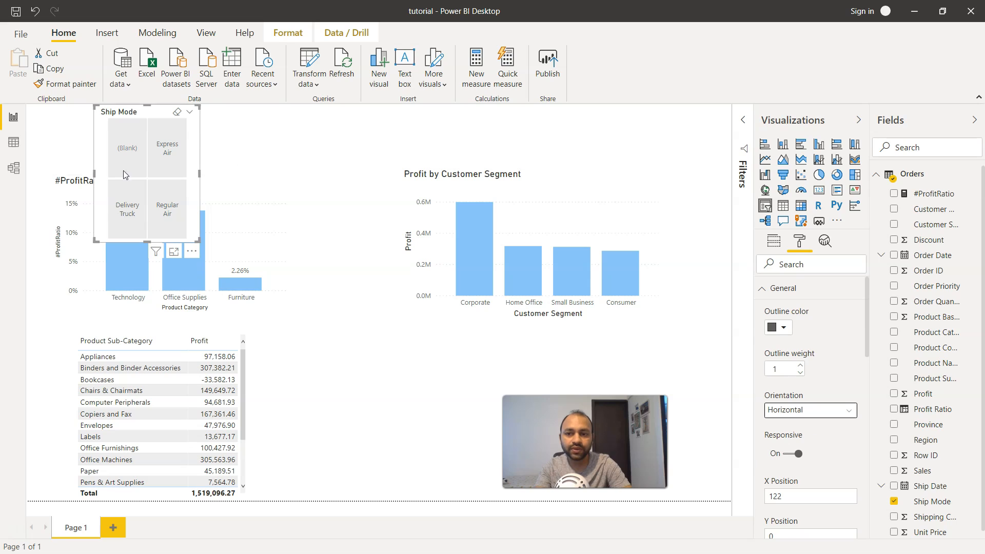
mouse_move(166, 209)
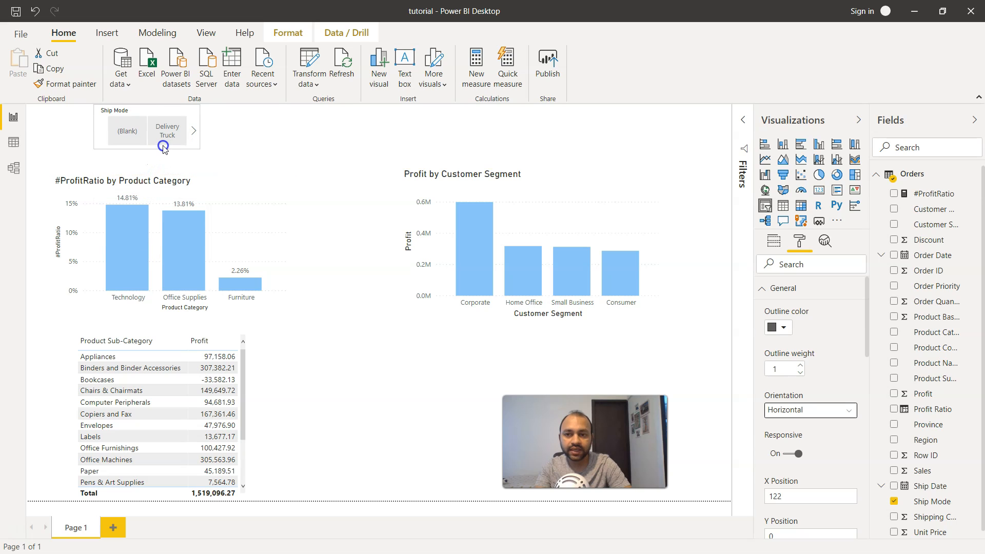
Widen the Ship Mode slicer so all four buttons fit in one row.
click(147, 130)
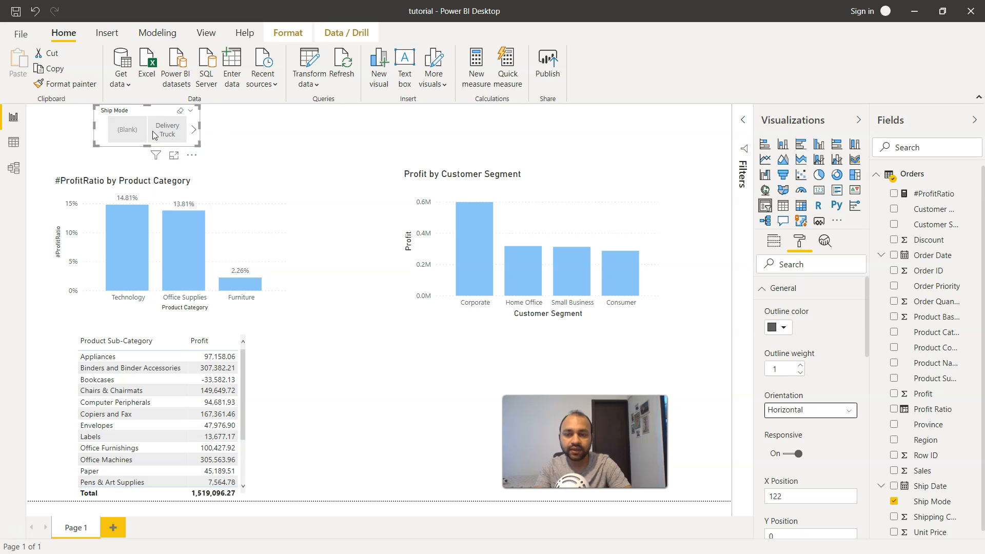
mouse_move(164, 132)
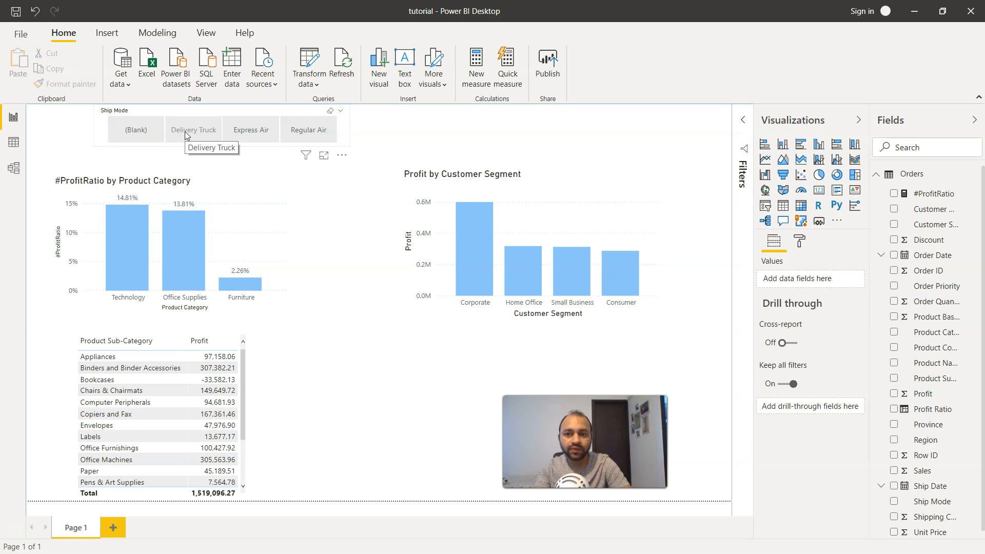
click(193, 130)
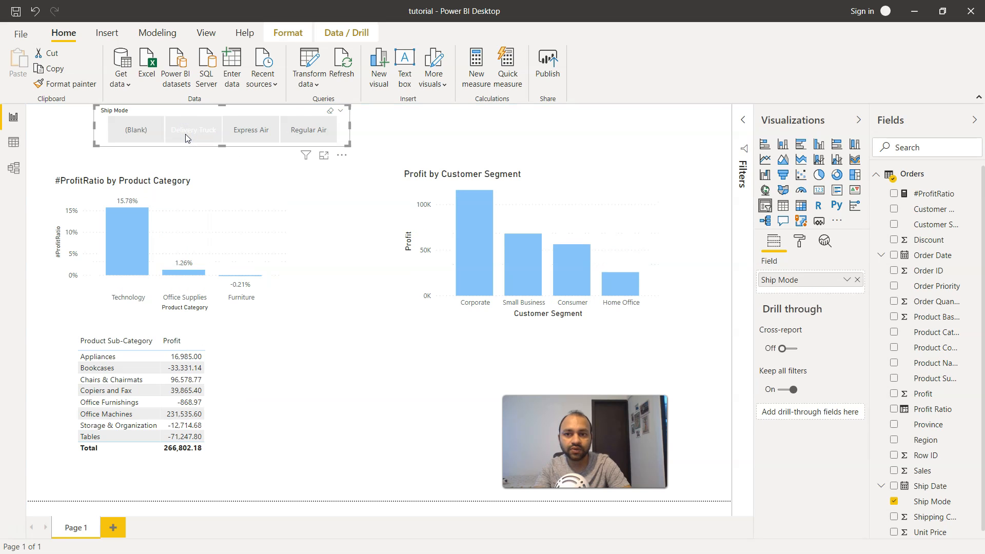
click(194, 129)
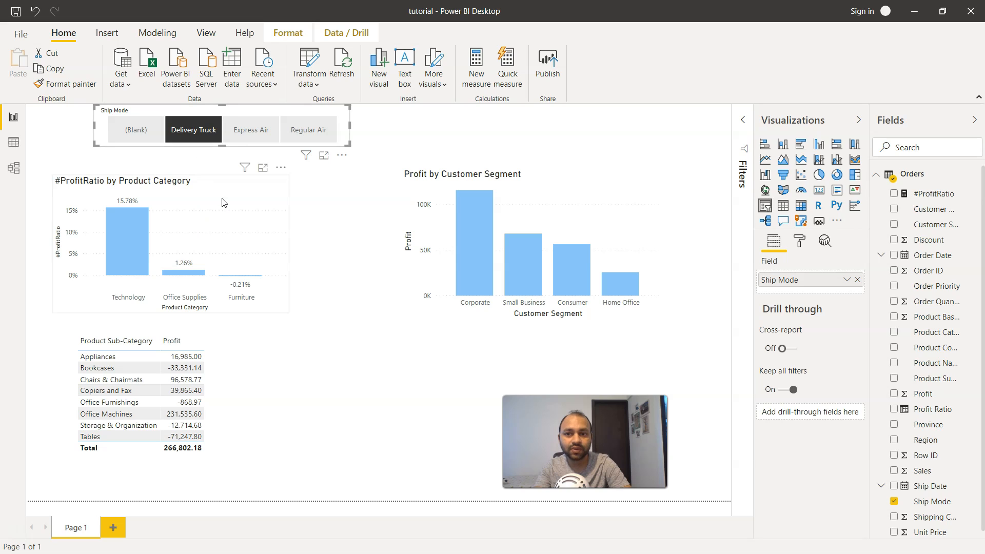
click(250, 129)
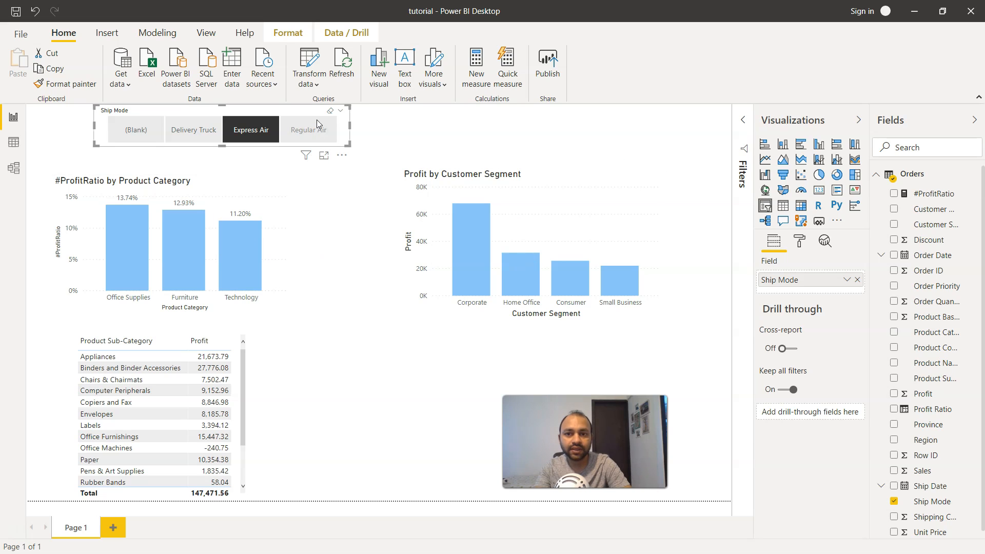
click(308, 130)
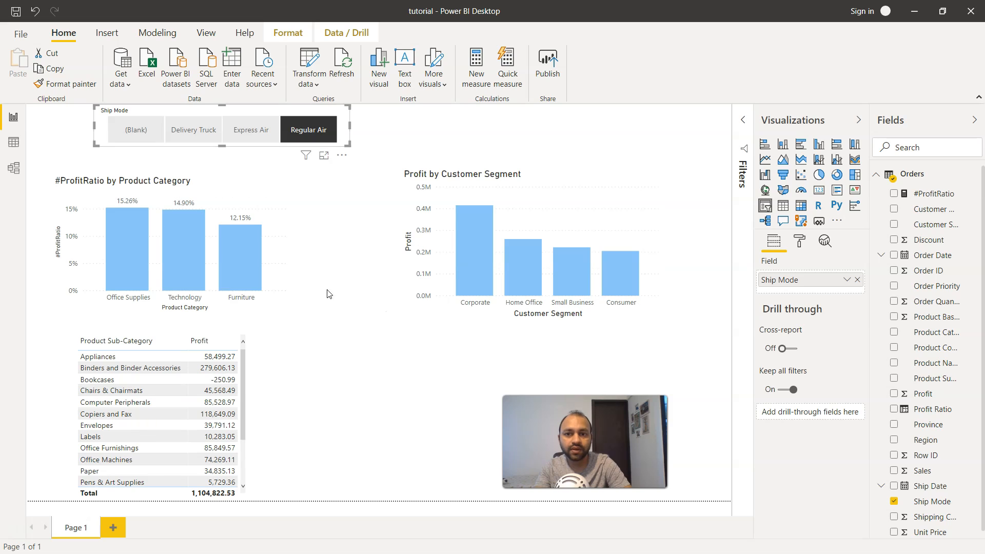
mouse_move(373, 383)
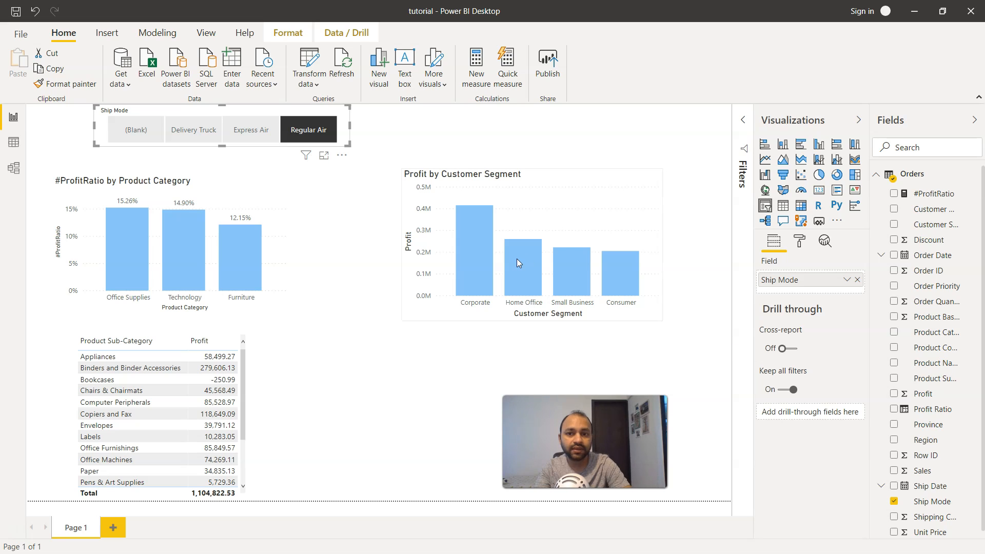
mouse_move(388, 203)
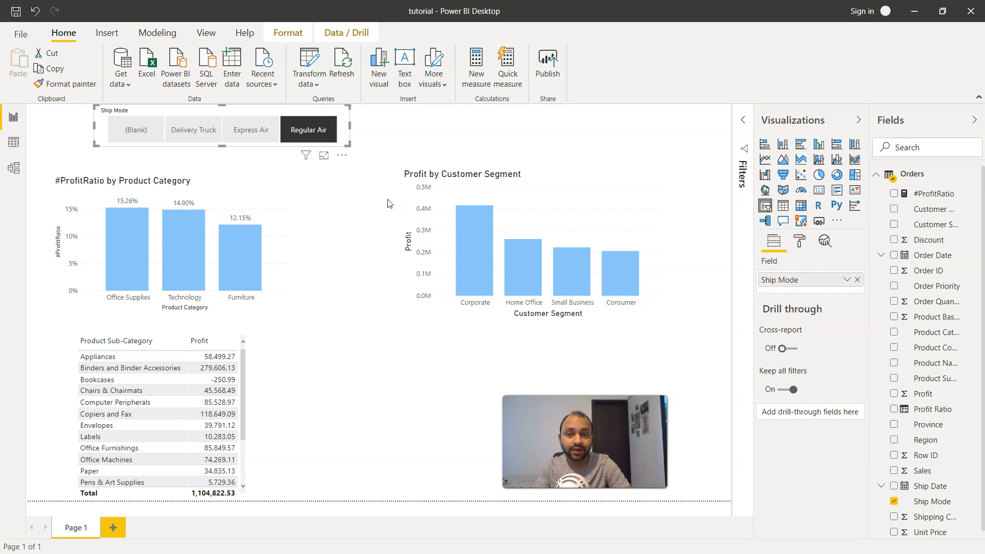
mouse_move(332, 244)
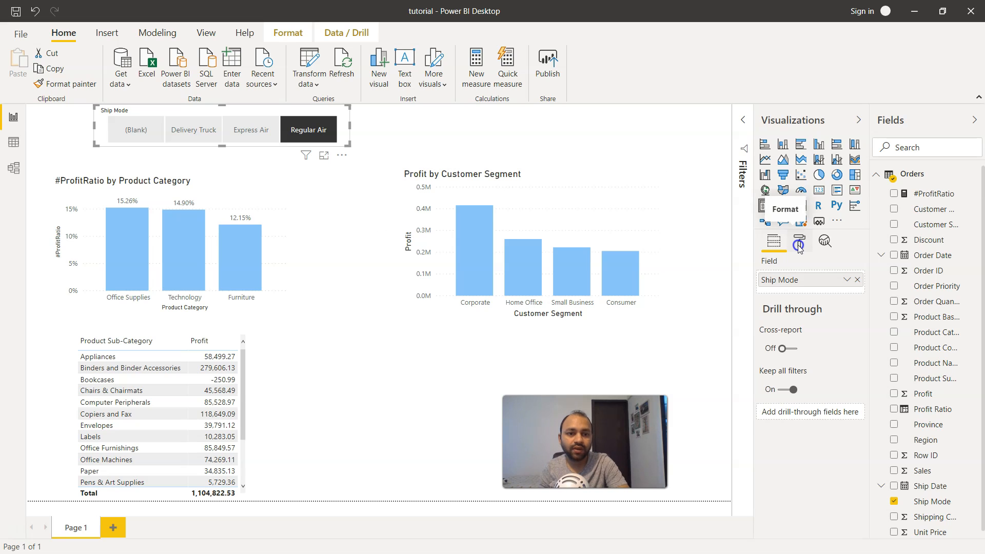
Turn the Ship Mode slicer's Responsive layout off under General.
click(798, 240)
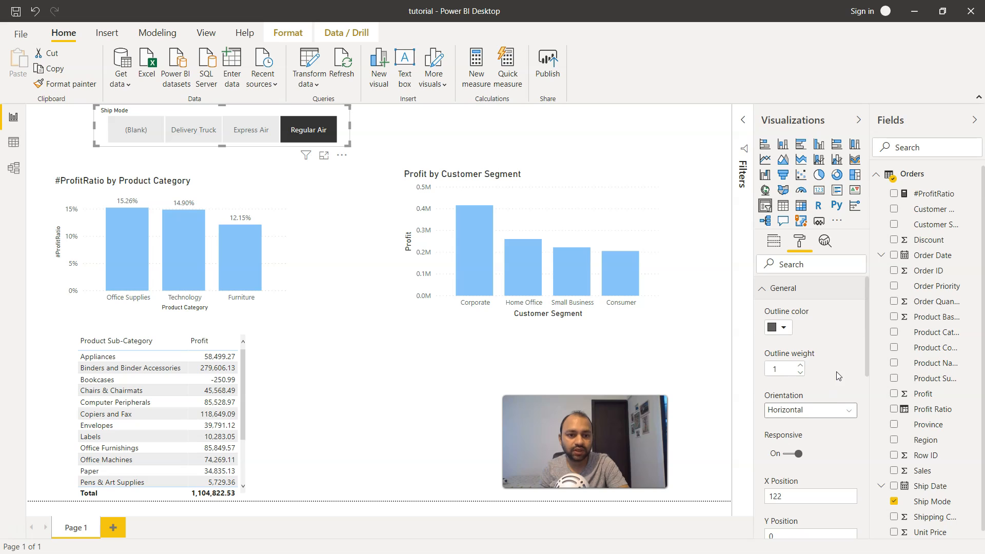
scroll(down, 3)
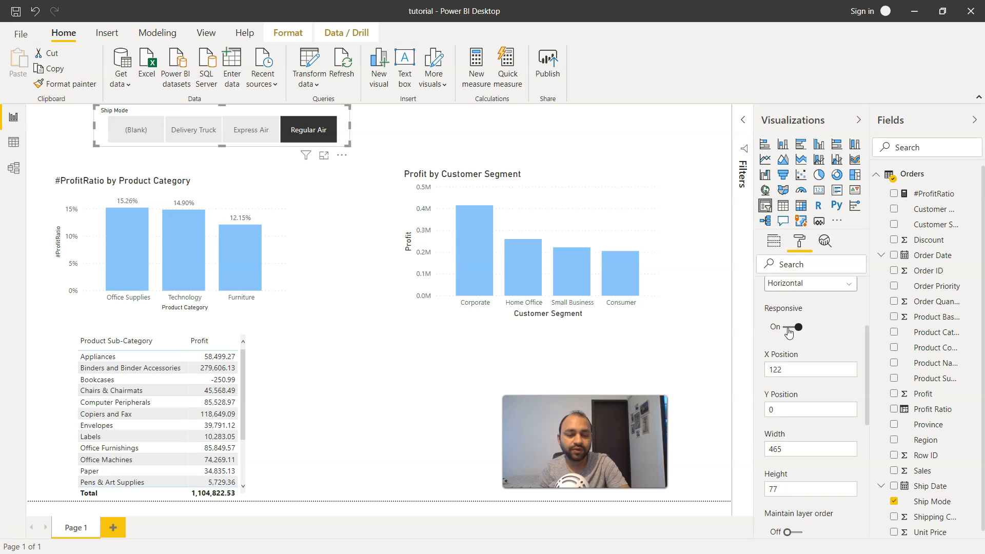
click(785, 327)
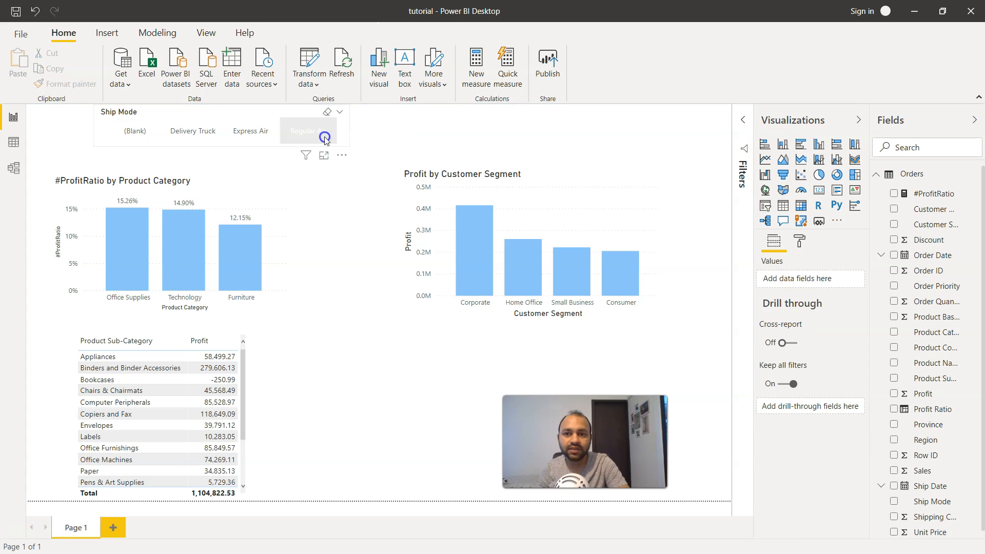
Clear Regular Air and filter the report to Express Air (total profit 147,471.56).
click(309, 130)
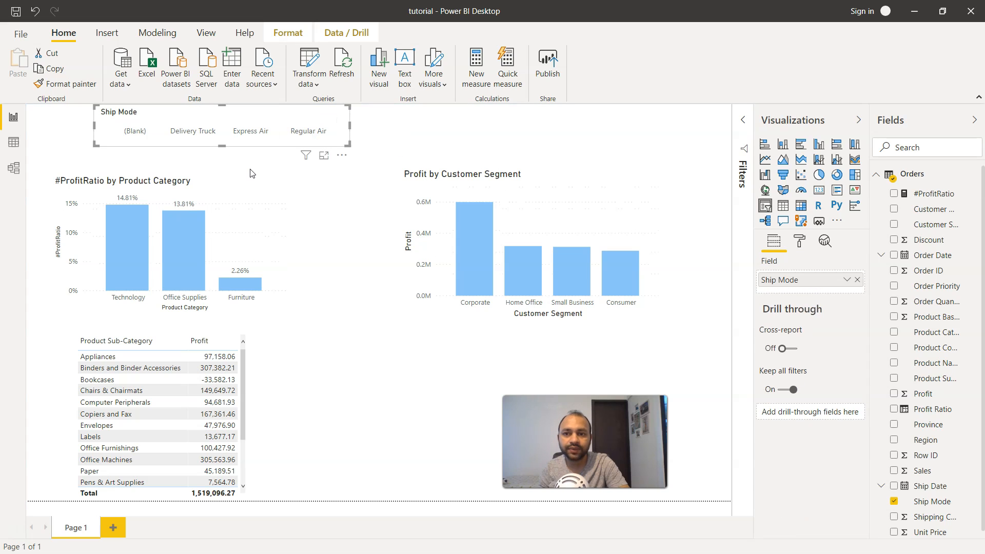
click(251, 130)
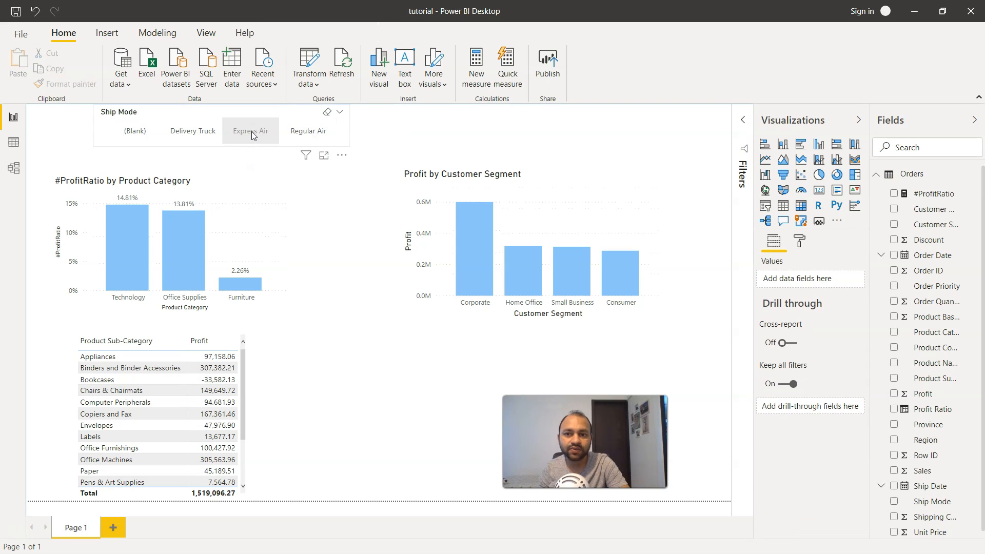
mouse_move(251, 133)
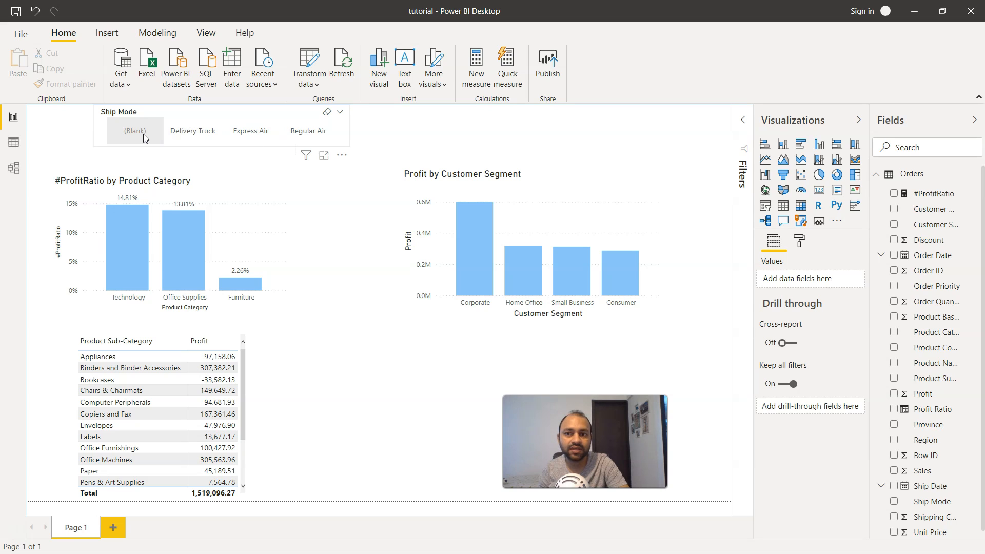
mouse_move(250, 130)
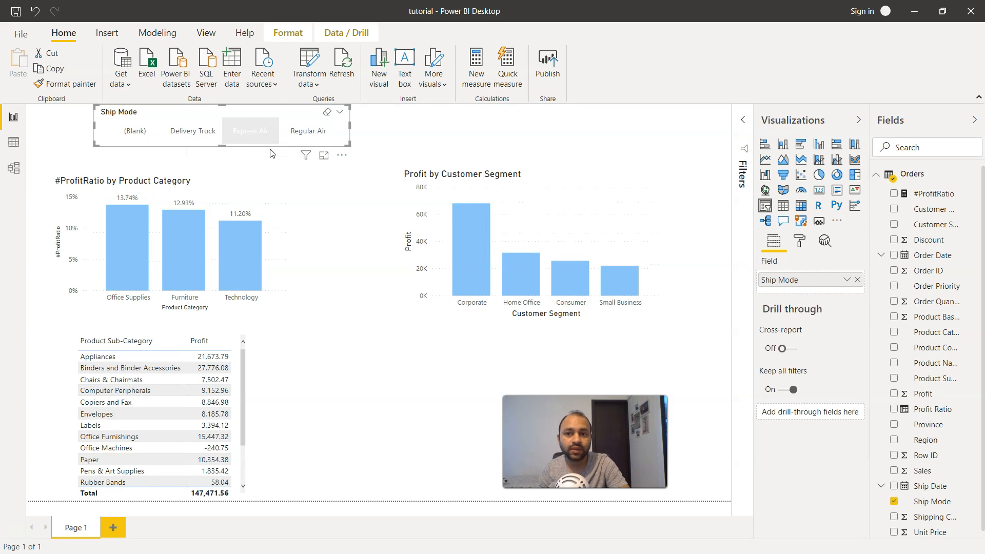
click(250, 130)
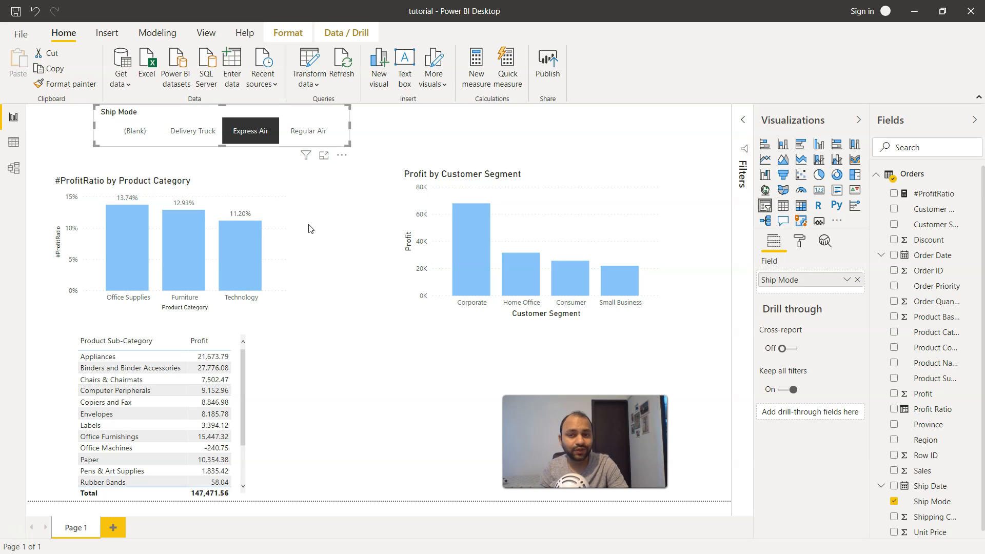
mouse_move(316, 213)
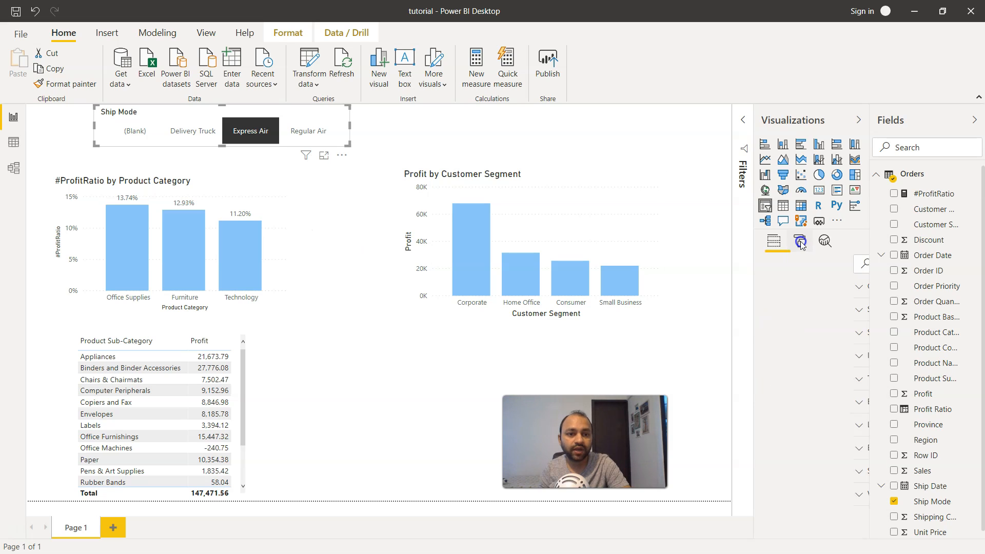
Turn the Ship Mode slicer's Responsive layout back on, showing boxed buttons.
click(800, 240)
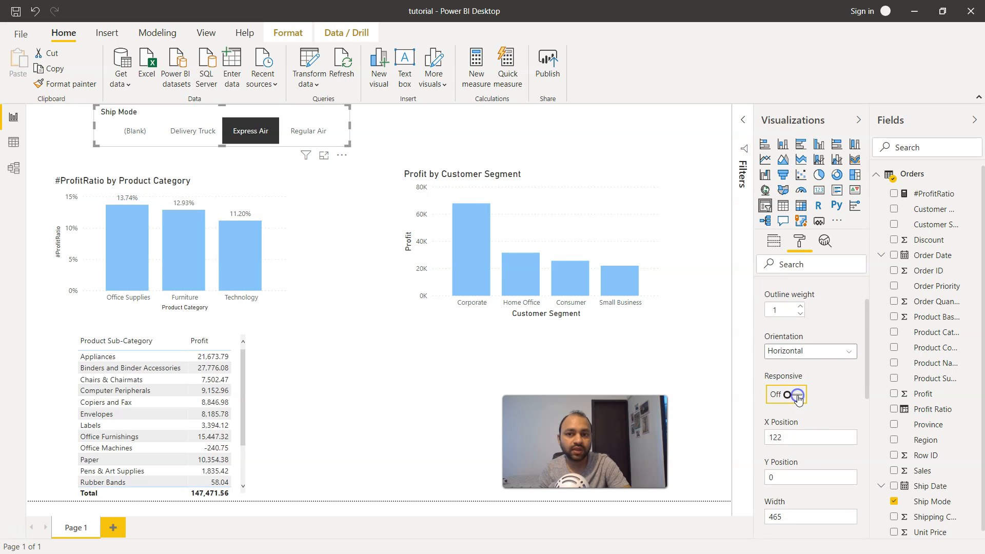
click(799, 394)
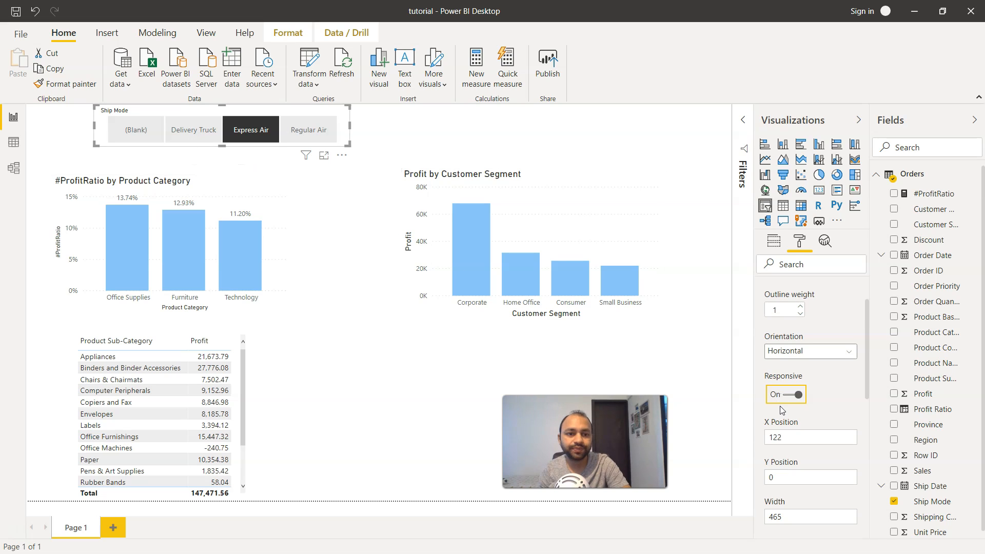
scroll(down, 3)
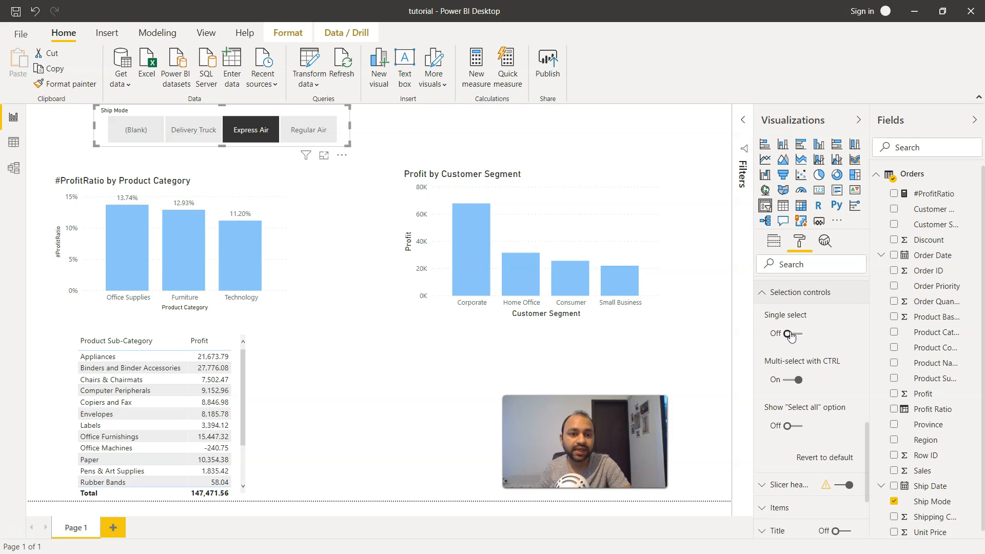
mouse_move(357, 280)
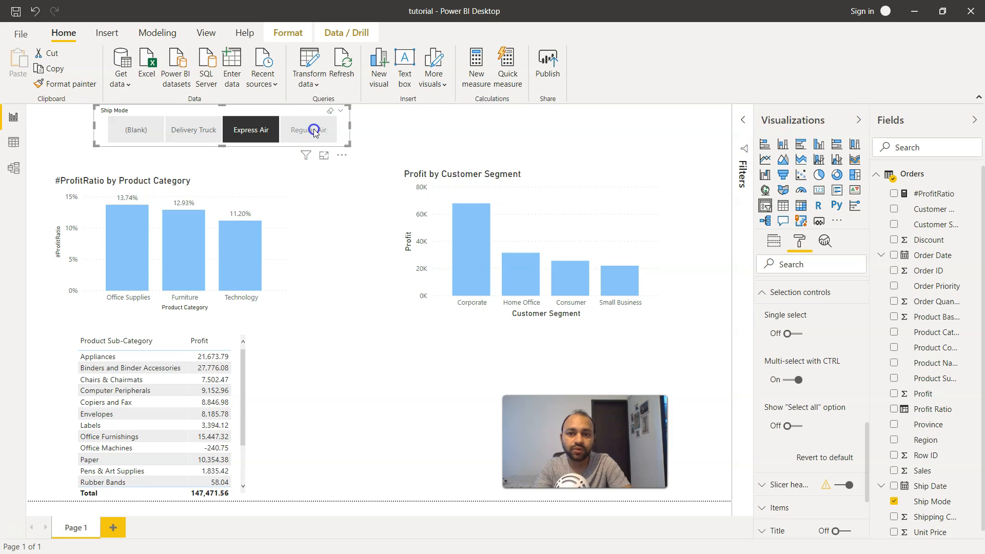
With Single select on, filter the report to Delivery Truck (total 266,802.18).
click(308, 130)
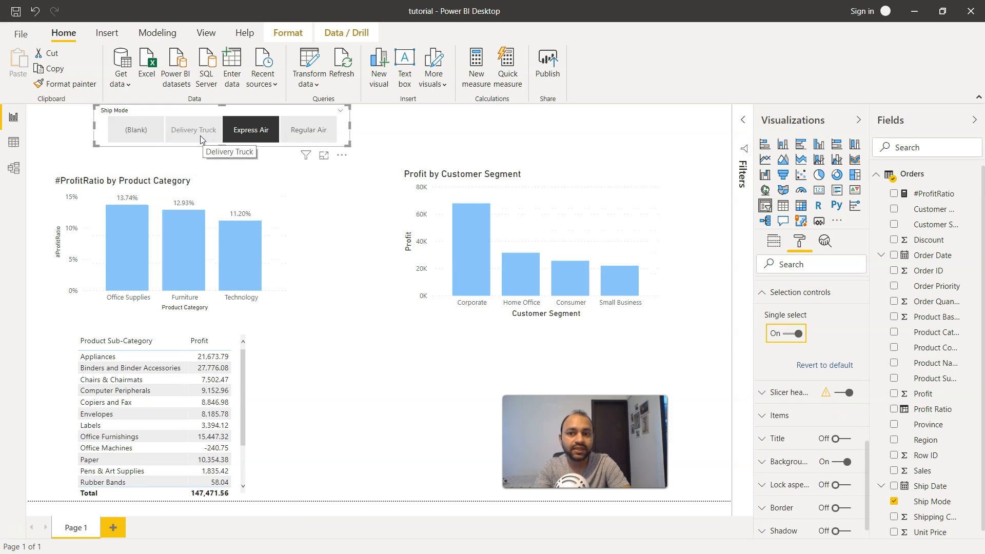
click(193, 130)
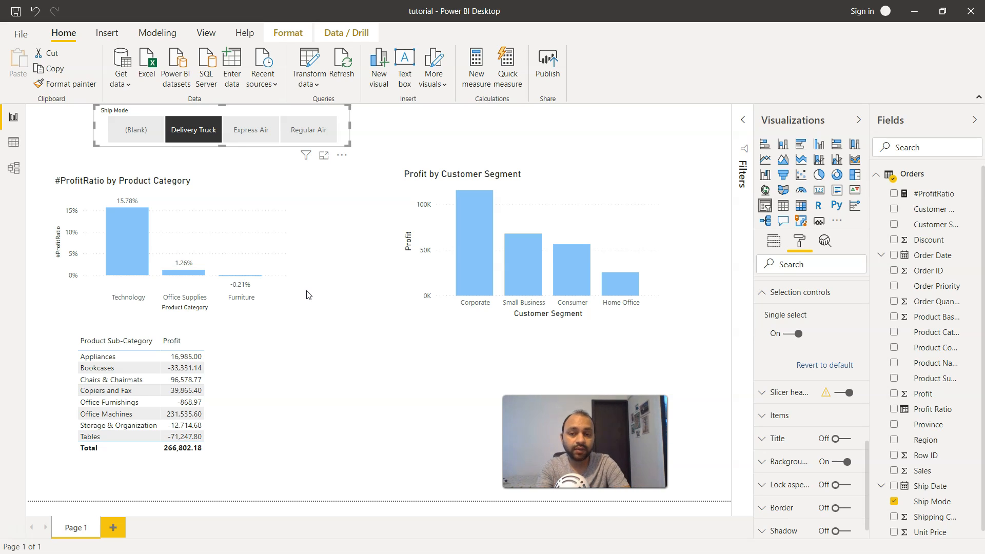
mouse_move(343, 348)
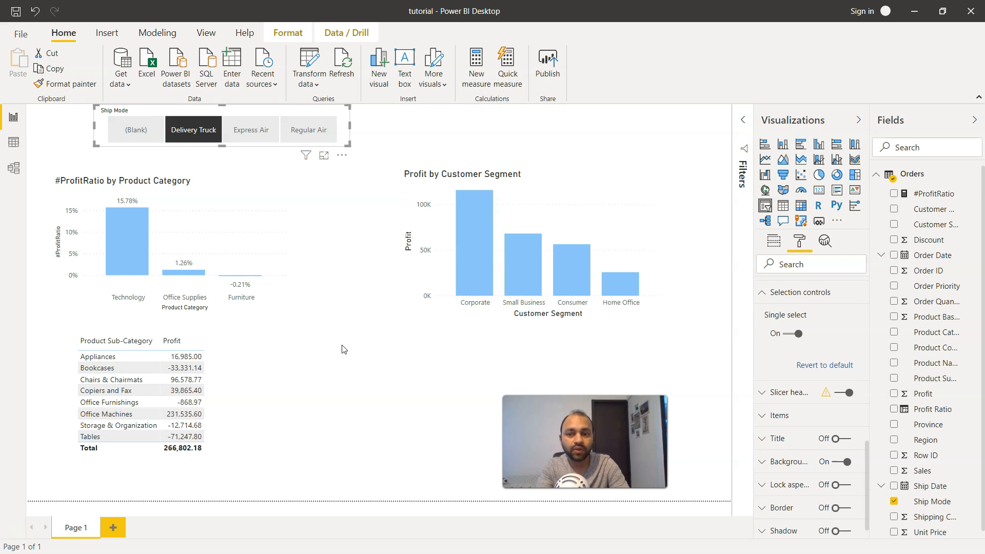
mouse_move(352, 284)
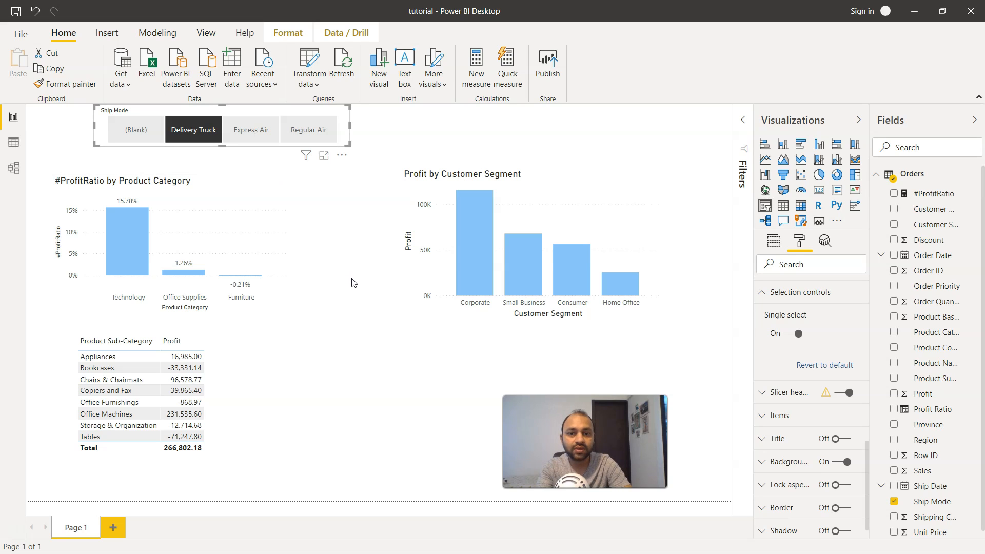
mouse_move(778, 368)
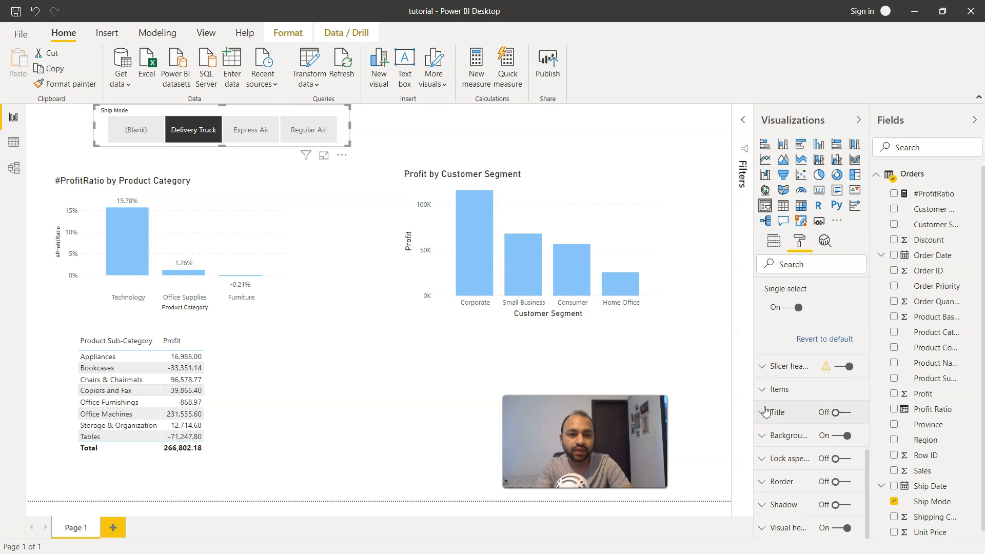
click(781, 412)
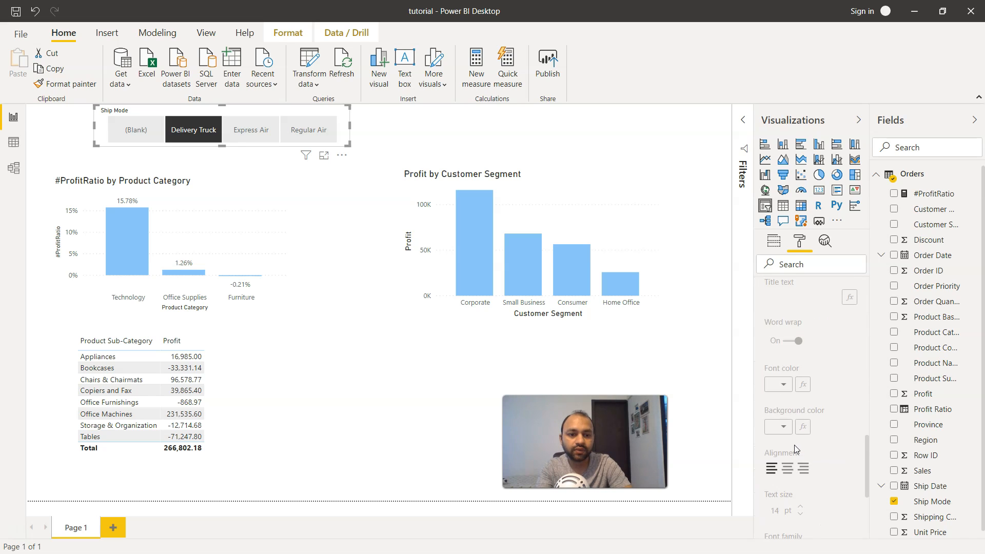
scroll(down, 3)
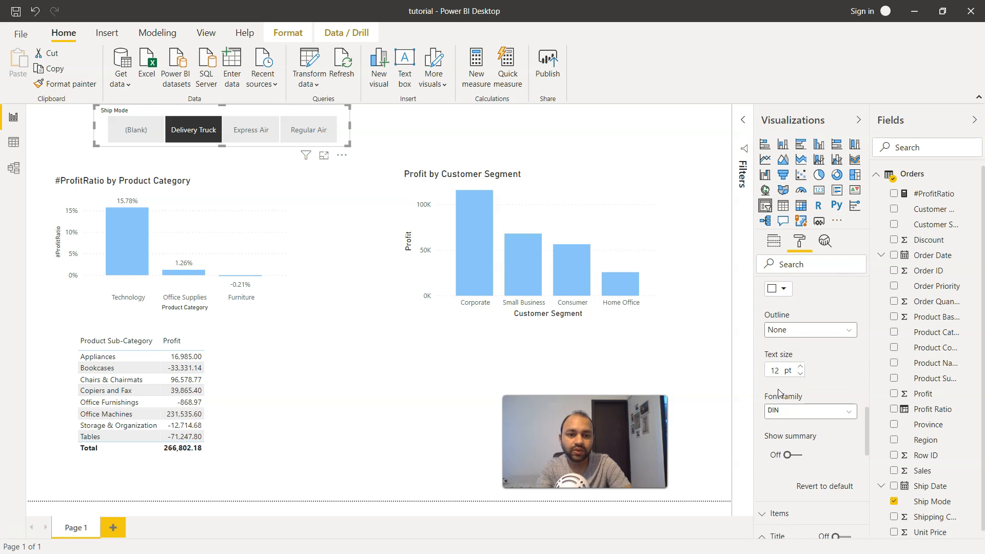
scroll(down, 3)
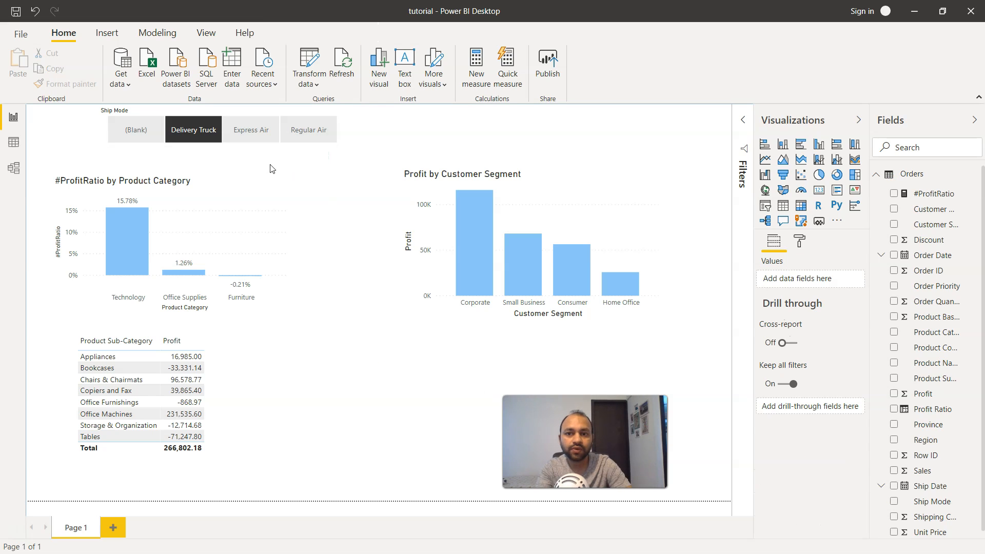
mouse_move(279, 160)
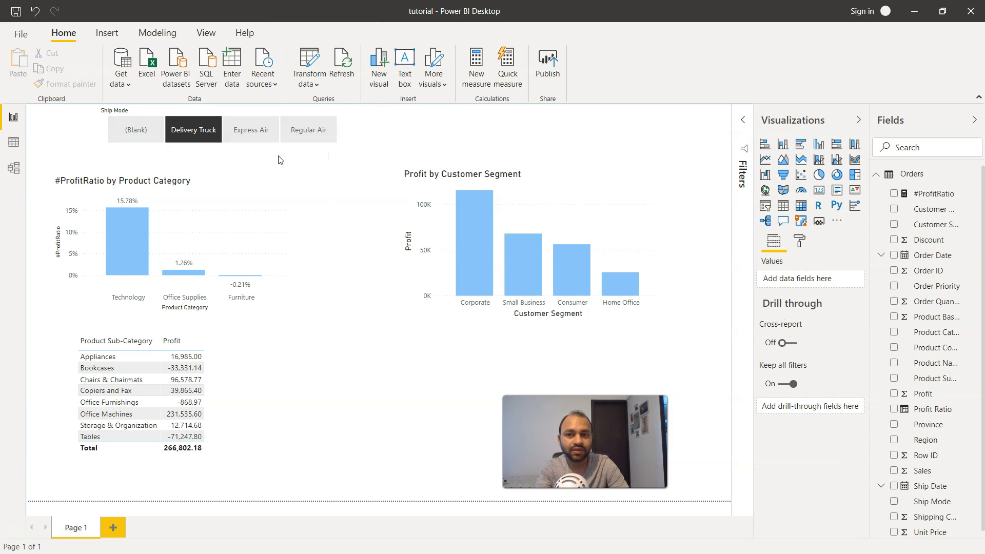